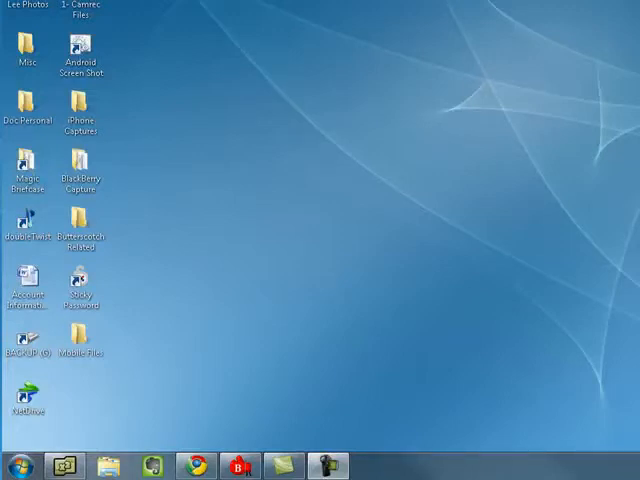
- Open the Start menu from the Start orb on the taskbar
click(28, 290)
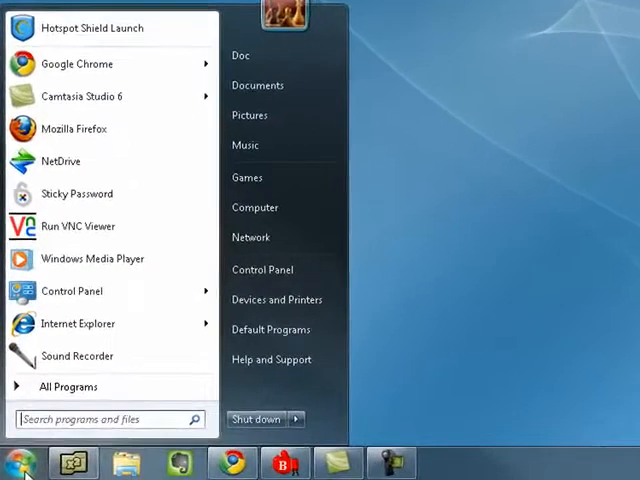
- Browse All Programs into Accessories and bring up Command Prompt's launch options
click(69, 386)
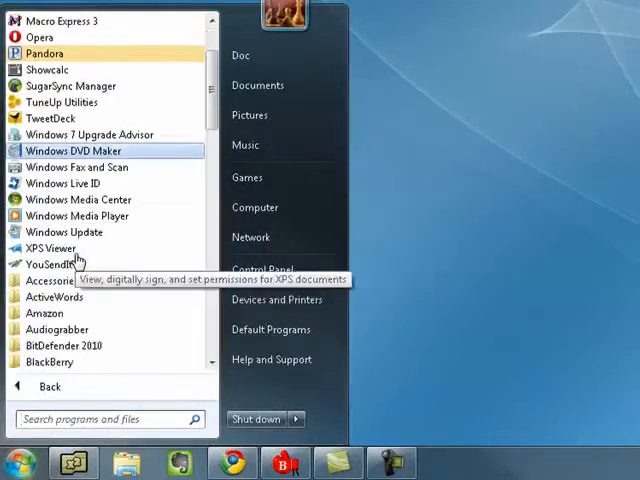
scroll(down, 3)
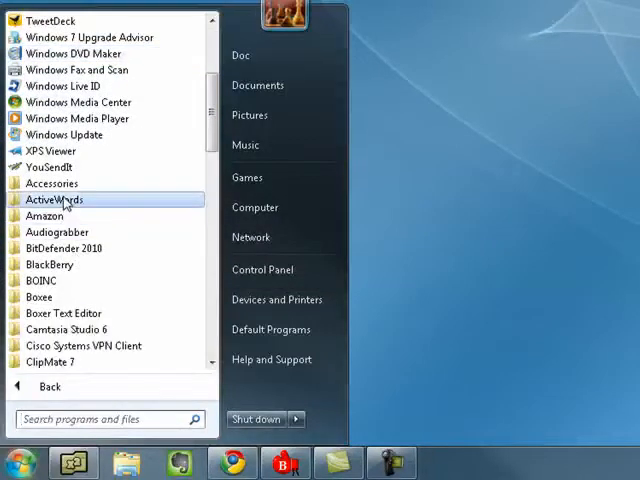
click(52, 183)
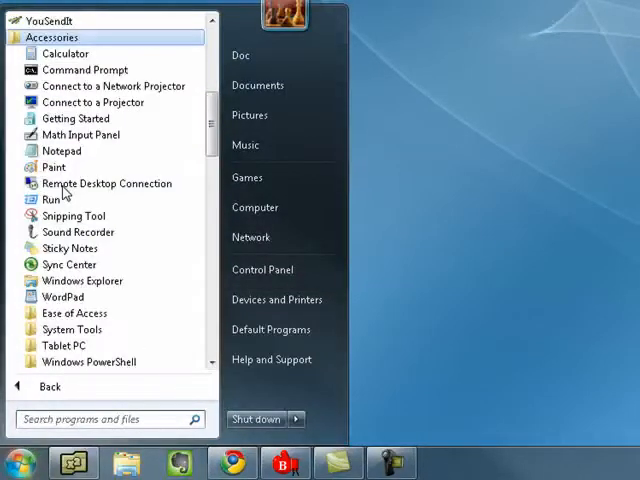
right_click(84, 69)
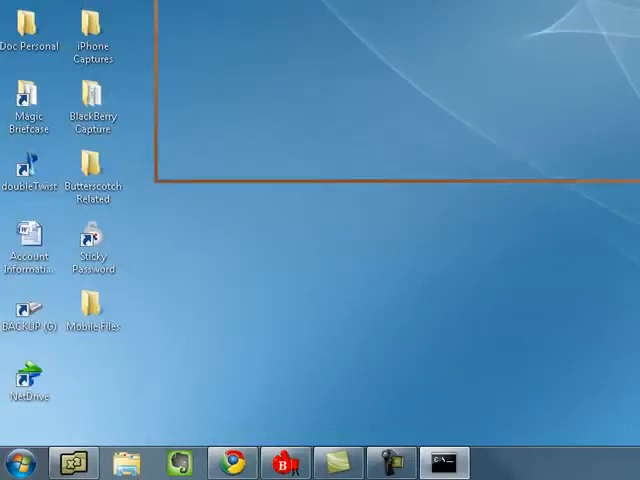
- Run Command Prompt as administrator, enter 'powercfg.exe -h off', then type exit
click(446, 457)
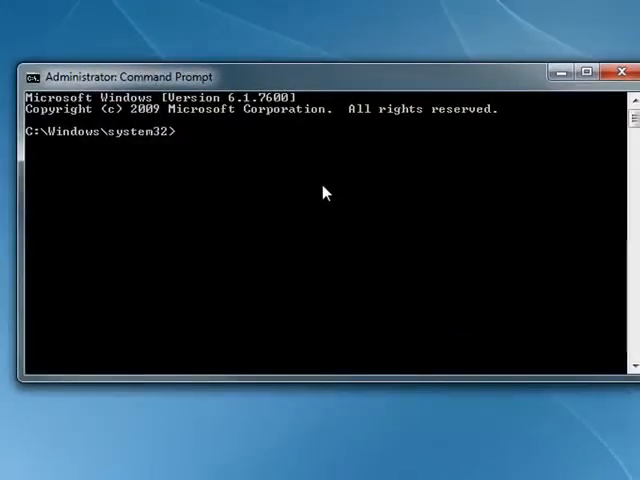
text(p)
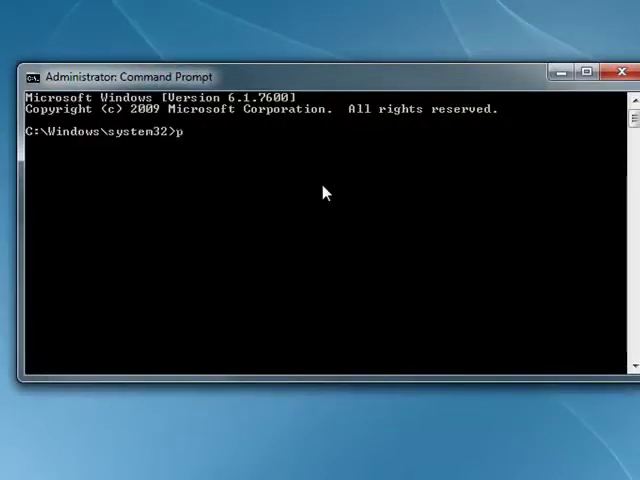
text(ower)
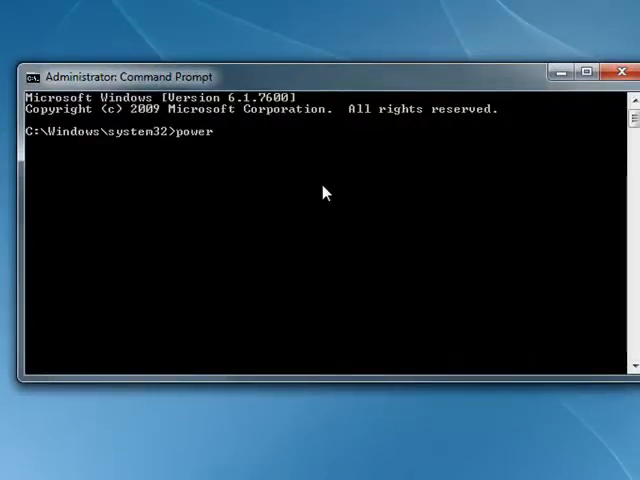
text(cfg.e)
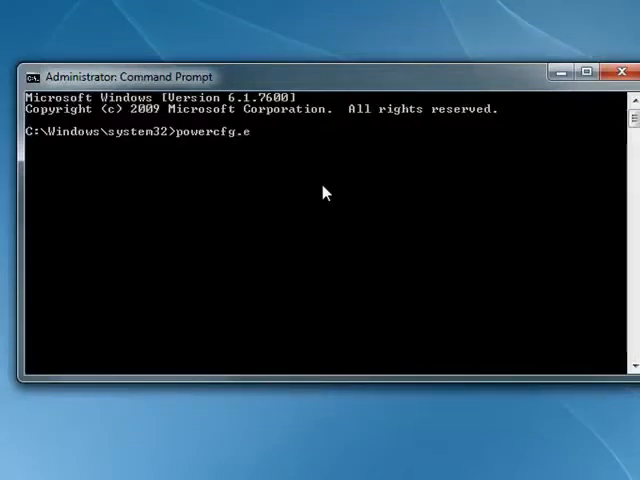
text(xe)
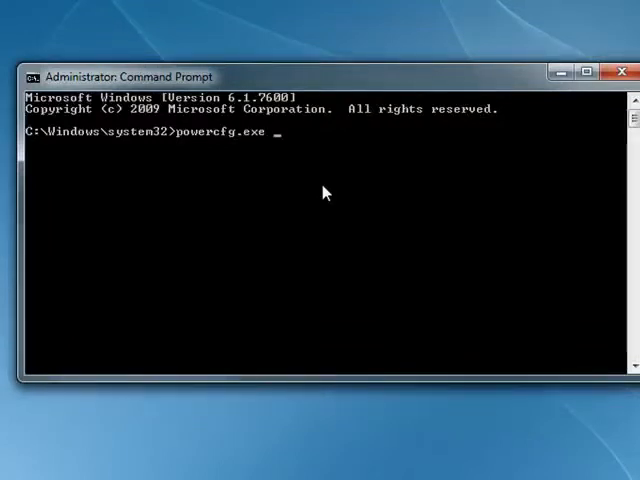
text(-h)
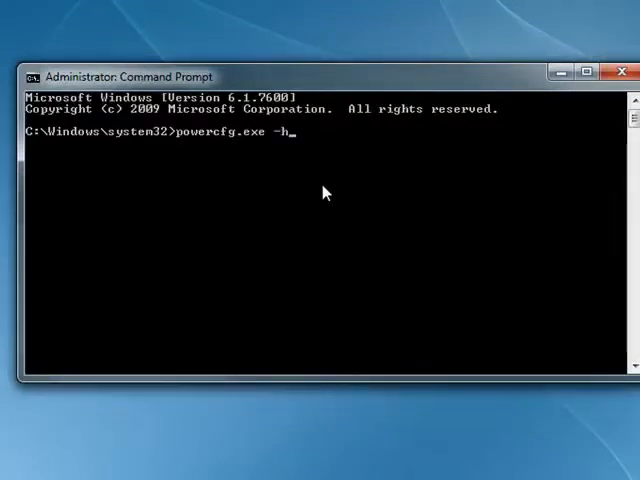
text(off)
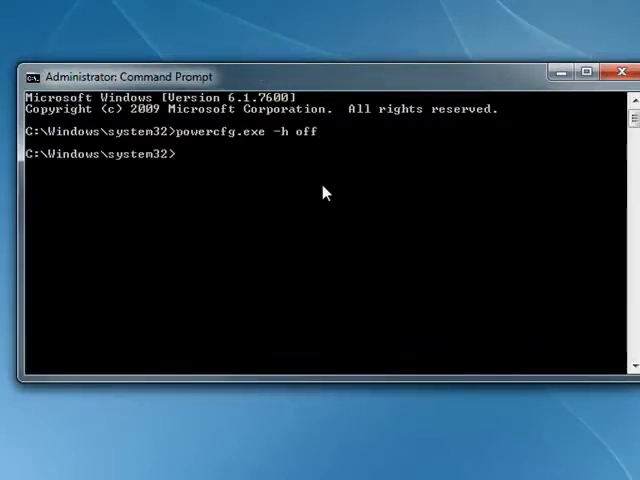
text(exit)
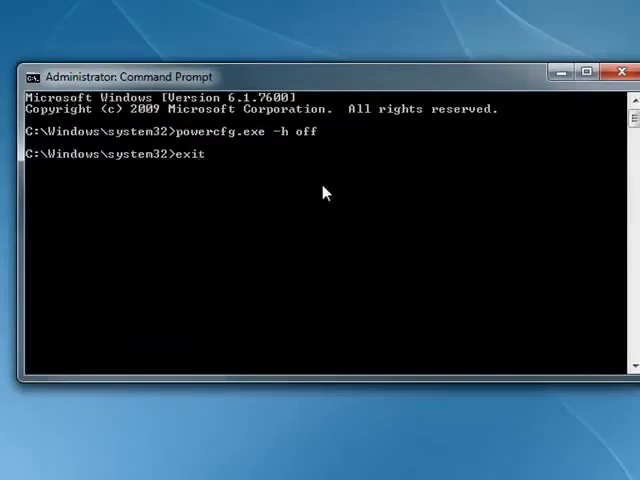